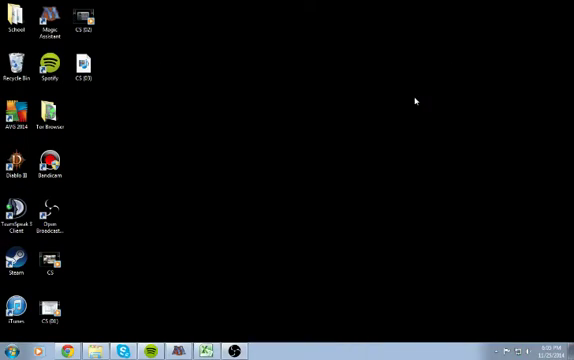
pyautogui.moveTo(189, 207)
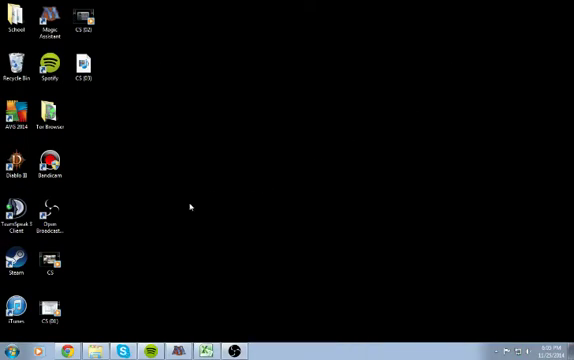
# - Launch Magic Assistant and scroll through the main card collection's alphabetical card list
pyautogui.doubleClick(41, 20)
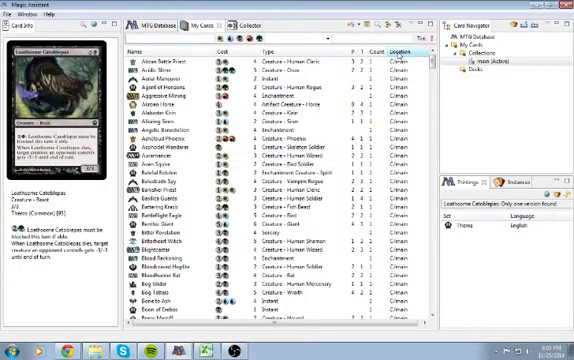
pyautogui.scroll(-3)
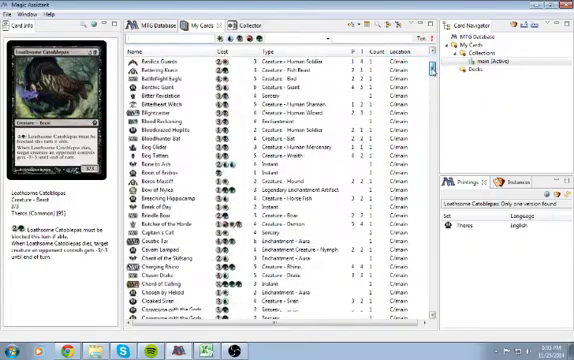
pyautogui.scroll(-3)
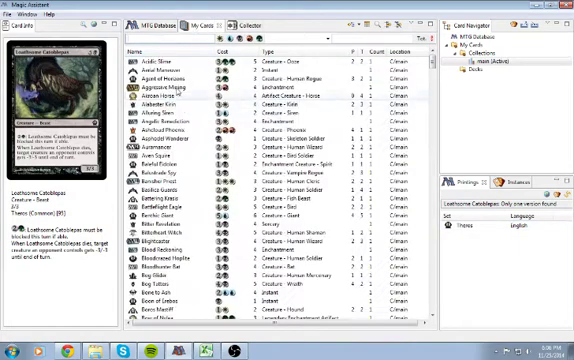
# - Show Balustrade Spy's image and rules text in Card Info, then scroll further down the list
pyautogui.click(180, 134)
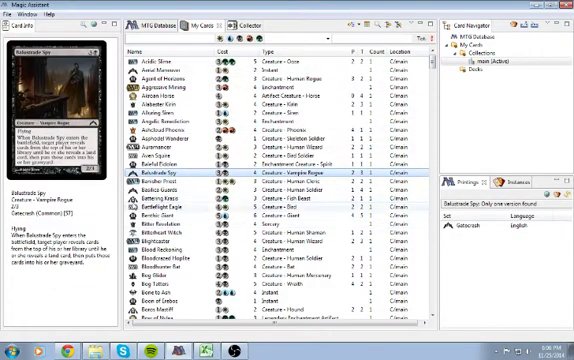
pyautogui.scroll(-3)
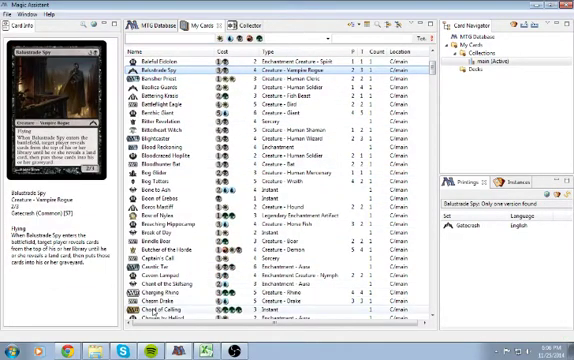
pyautogui.scroll(-3)
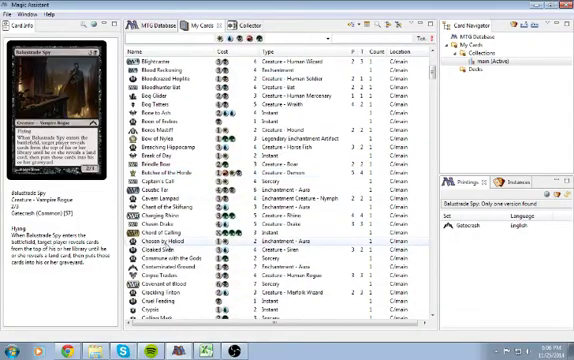
pyautogui.scroll(-3)
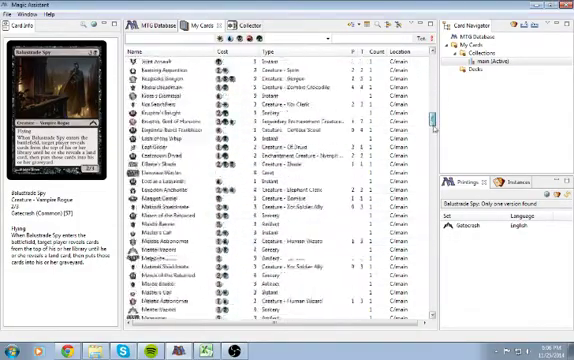
pyautogui.scroll(-3)
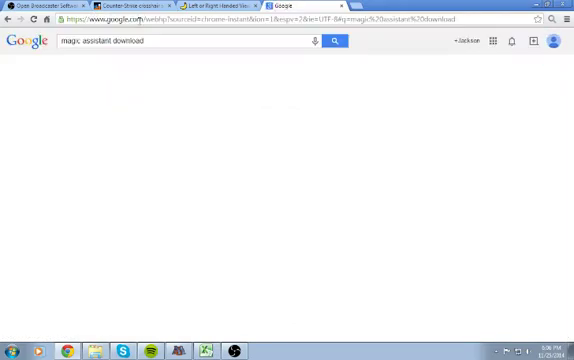
# - Load the Google results for 'magic assistant download', listing SourceForge and other download pages
pyautogui.click(333, 42)
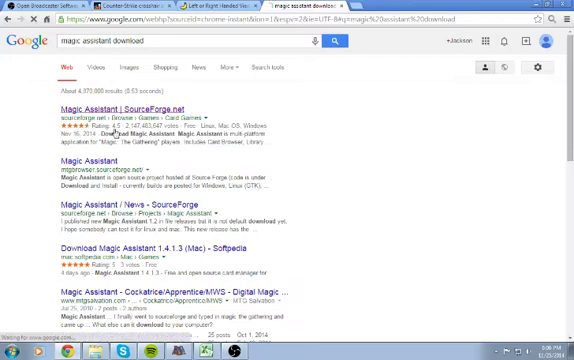